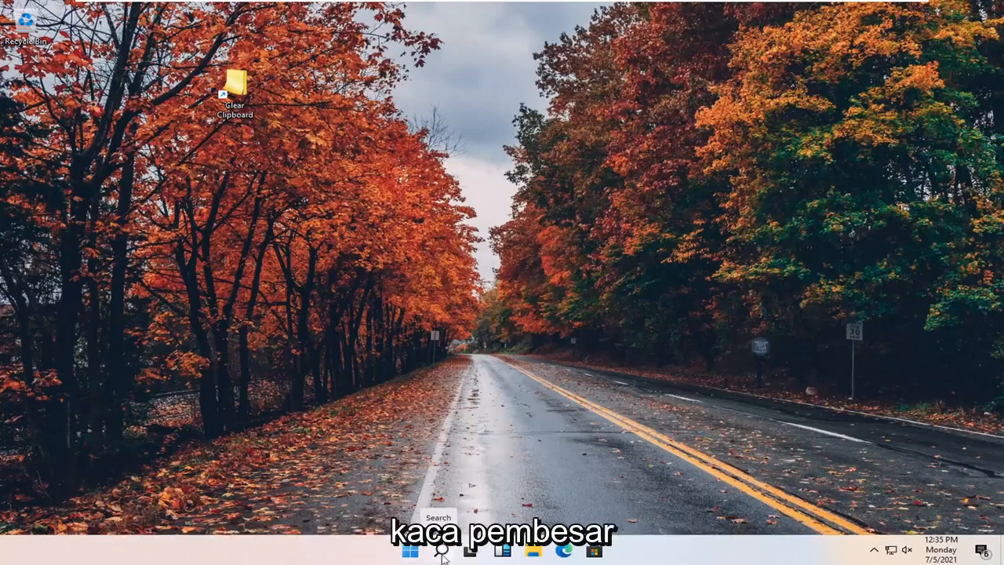
Step: Search Windows for 'security' so Windows Security appears as the best match
type("security")
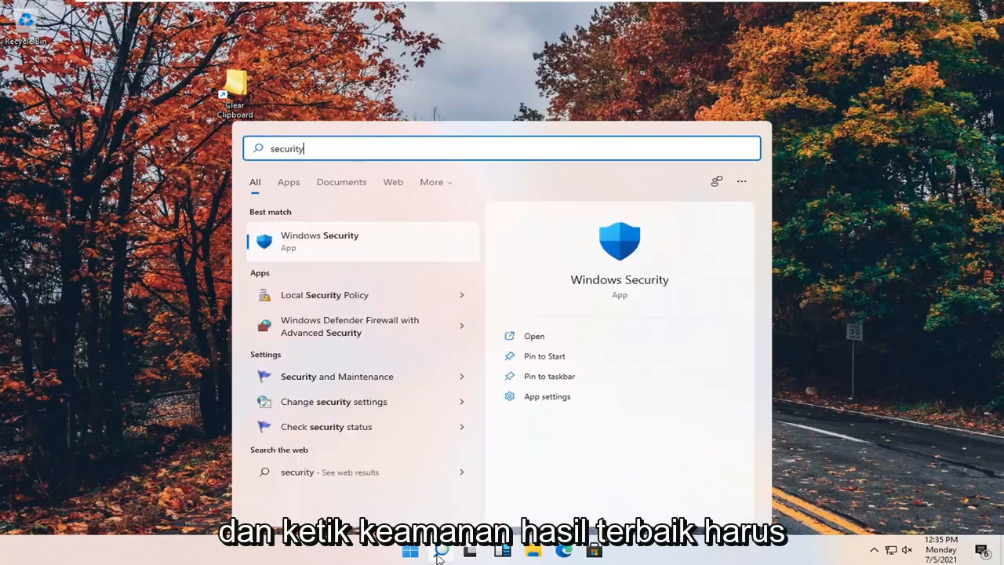
mouse_move(342, 245)
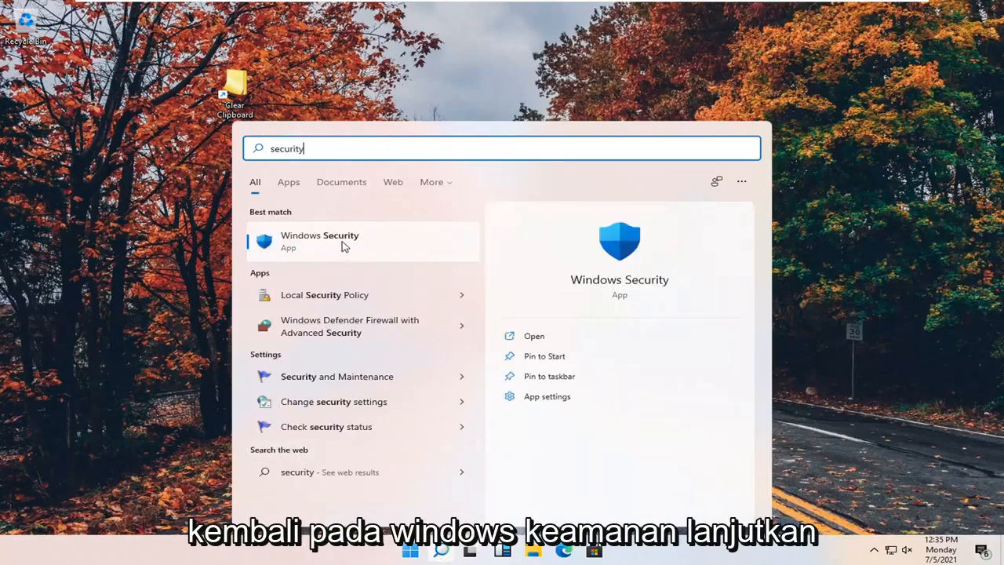
Step: Launch Windows Security and go to Virus & threat protection's Manage settings page
left_click(319, 241)
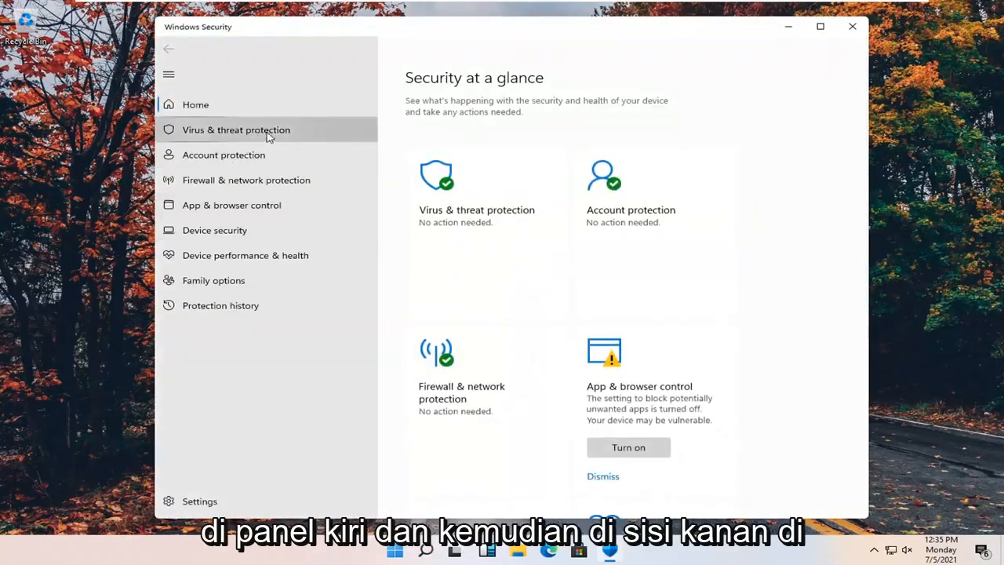
left_click(235, 129)
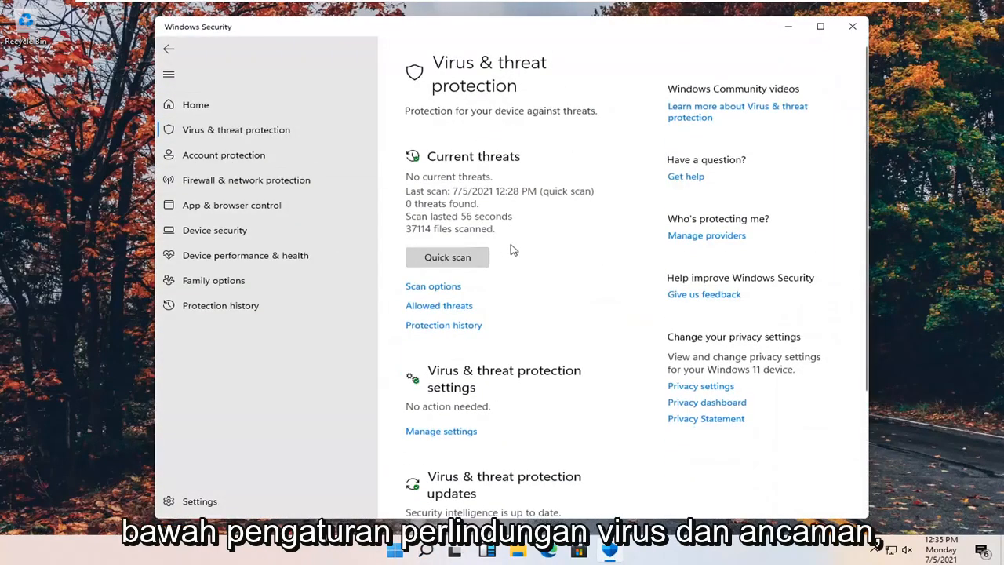
scroll("down", 3)
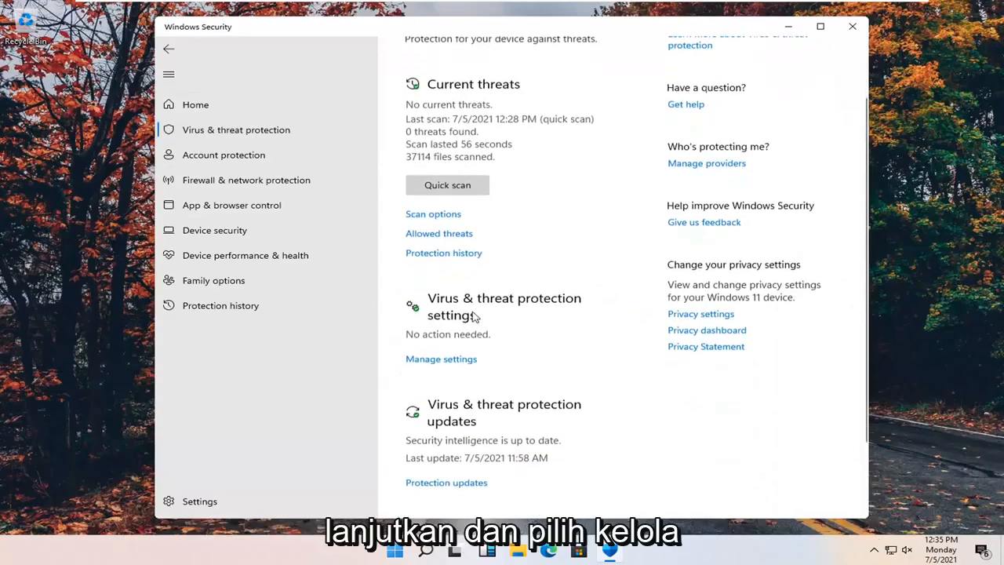
left_click(440, 358)
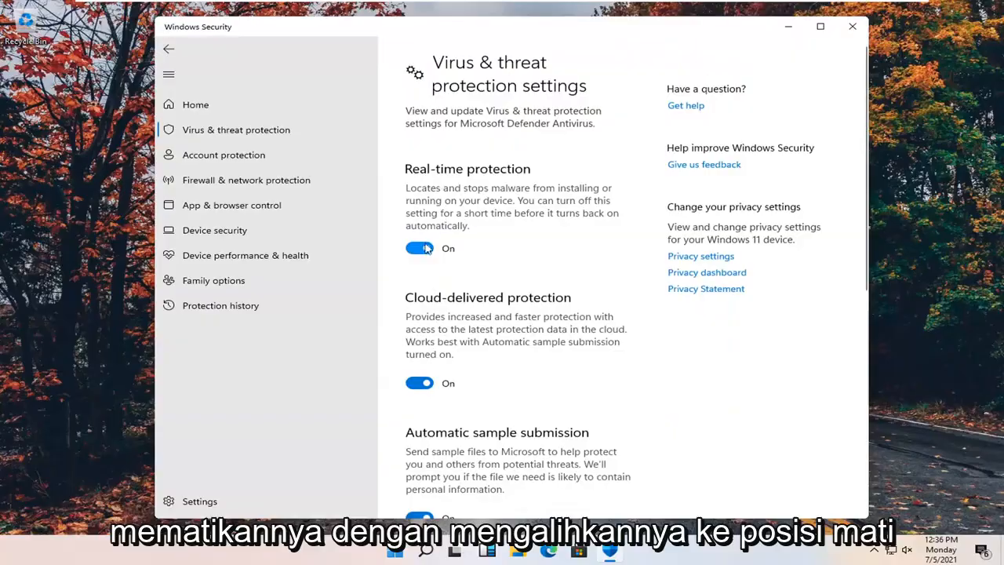
Step: Switch Real-time protection off, approve the prompt, browse Firewall and Account protection, then minimise
left_click(420, 248)
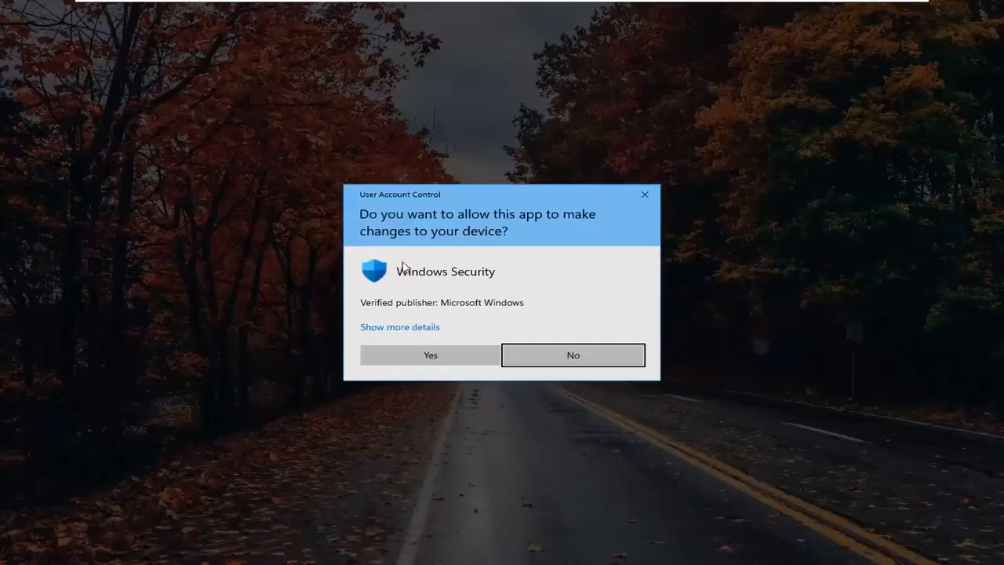
left_click(430, 355)
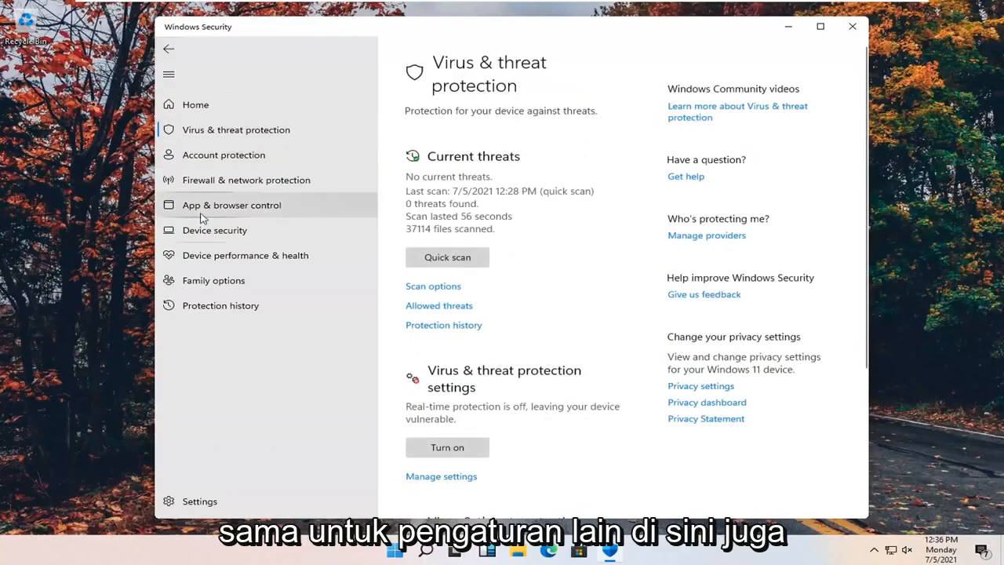
left_click(246, 179)
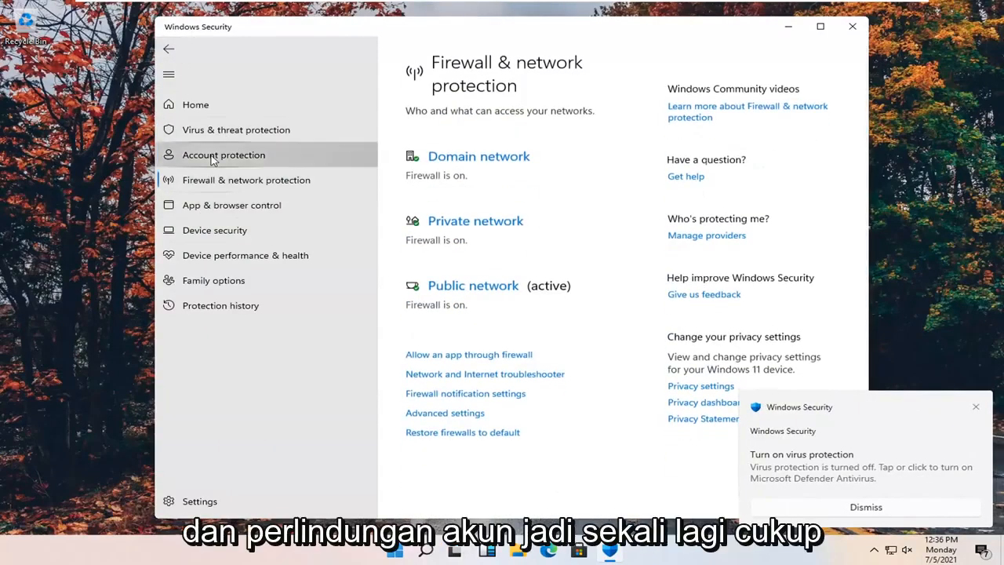
left_click(223, 155)
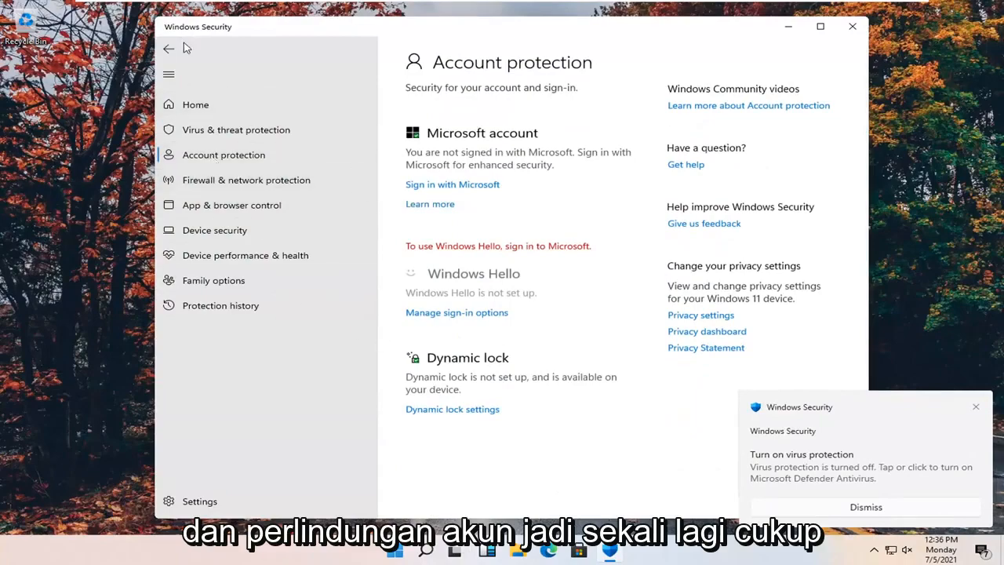
left_click(246, 179)
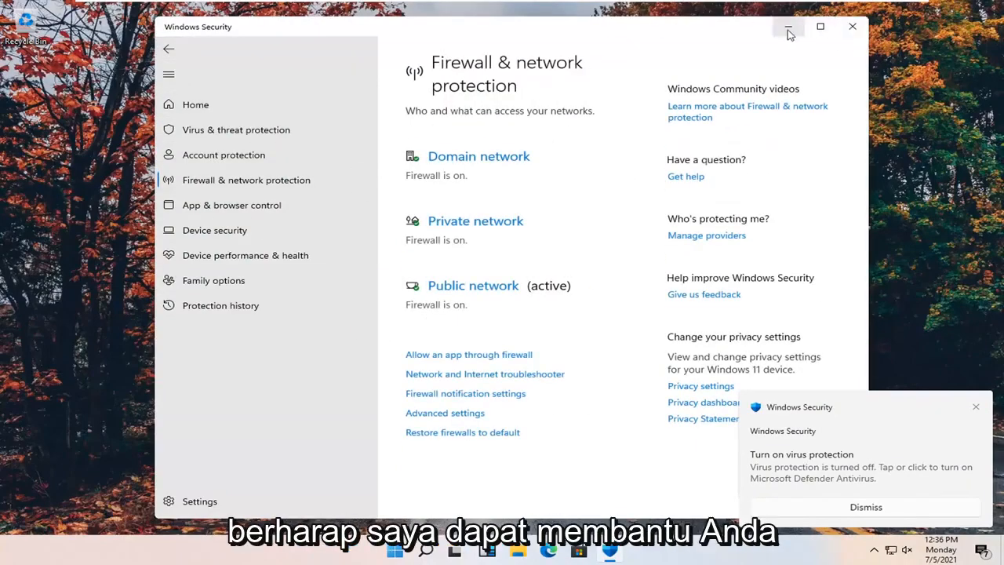
left_click(853, 26)
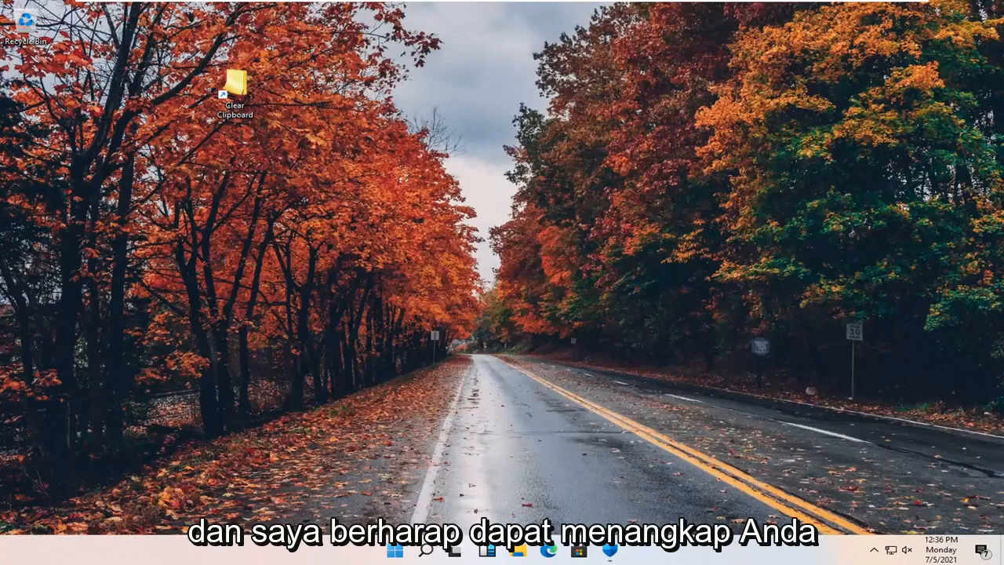